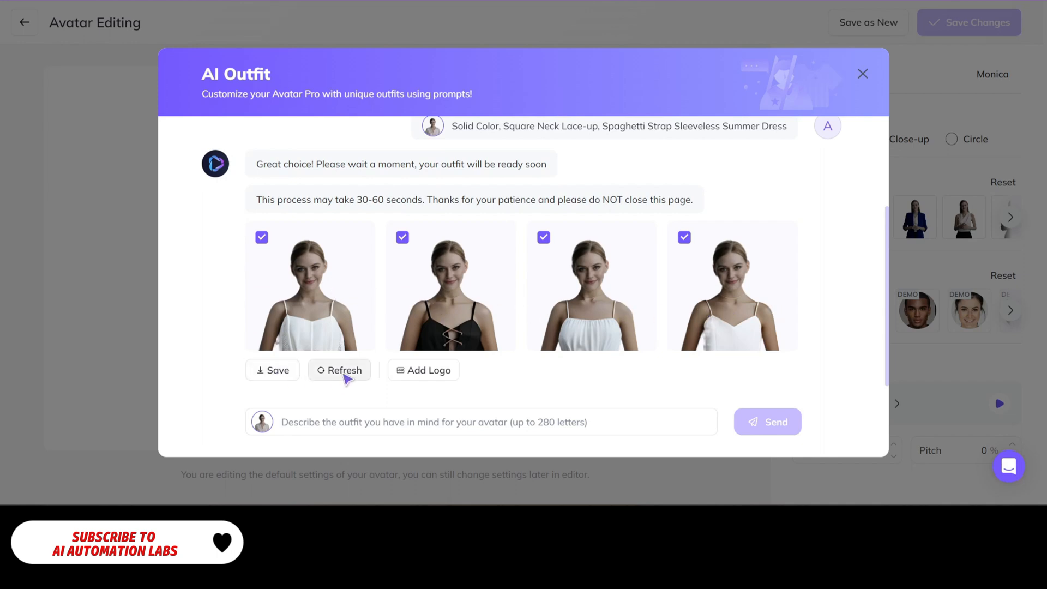
# Step: Save the newly generated summer dress outfit variations for Monica
pyautogui.click(862, 73)
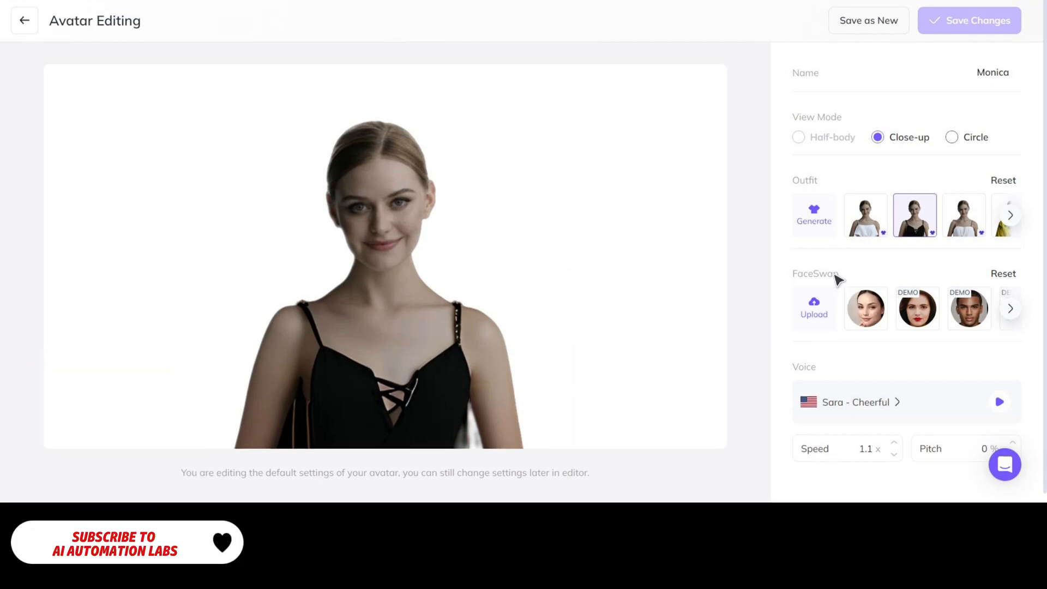
# Step: Upload the Jessica2 portrait as a new FaceSwap face for the avatar
pyautogui.click(814, 308)
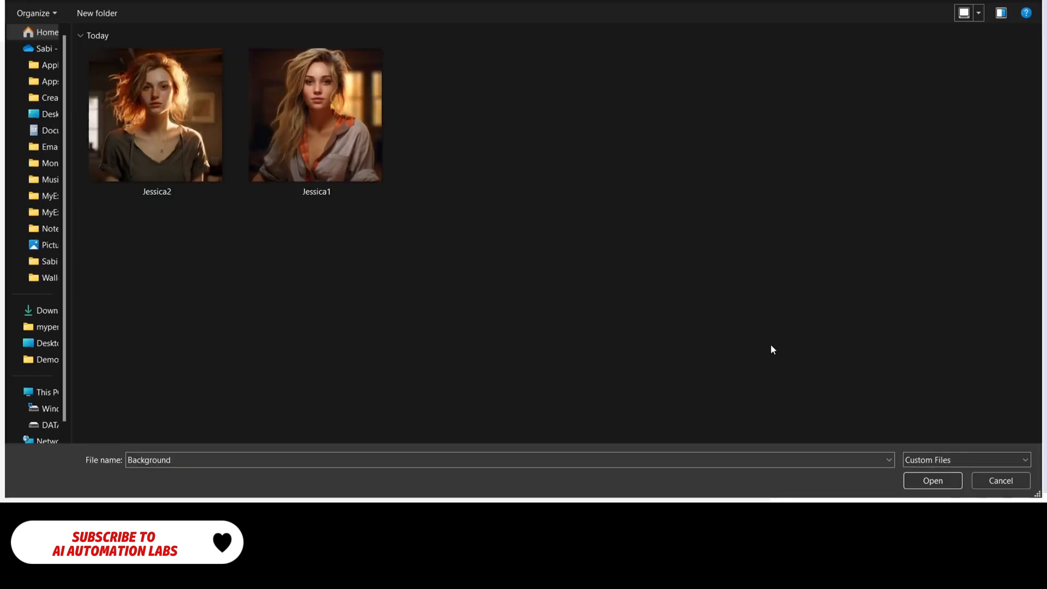
pyautogui.click(156, 114)
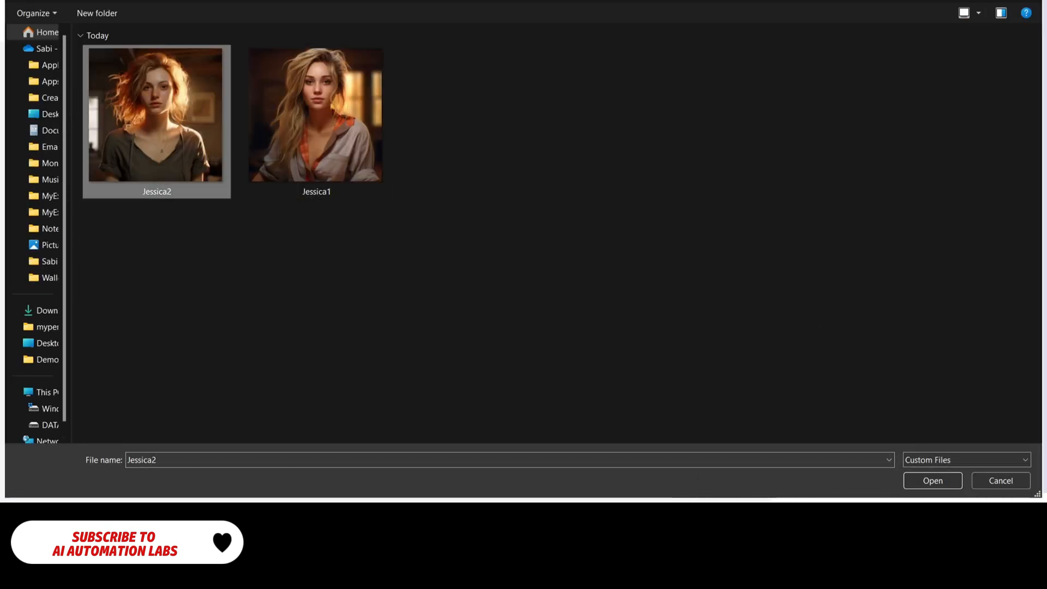
pyautogui.click(932, 480)
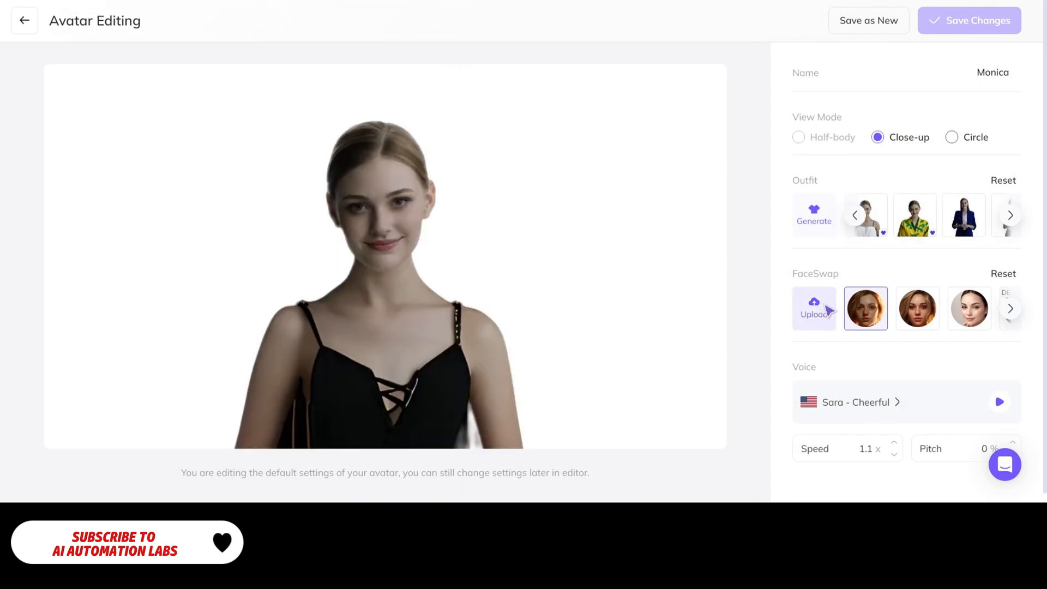
pyautogui.click(915, 215)
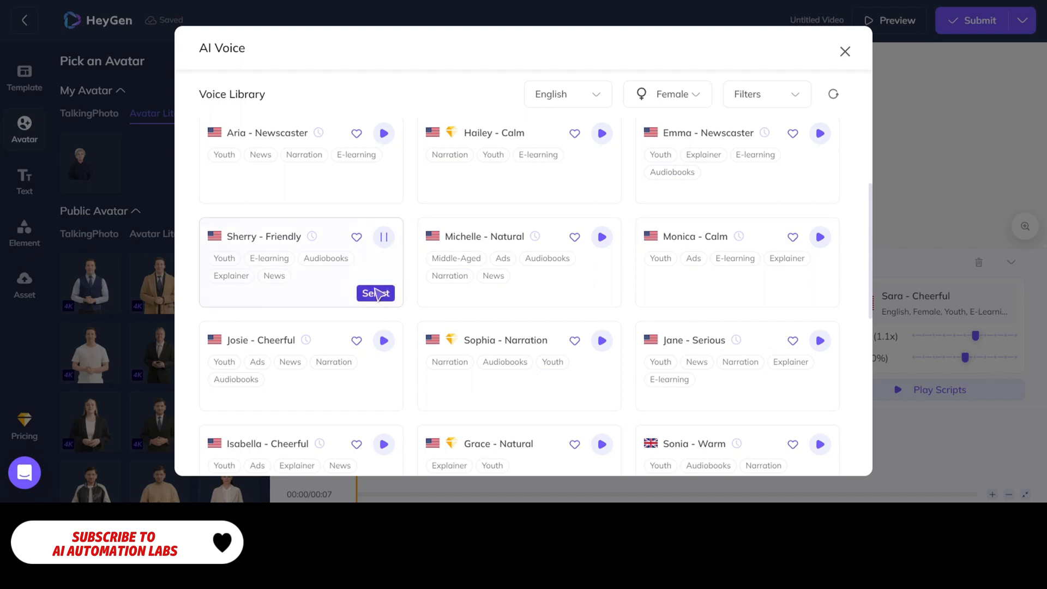
# Step: Select Sherry - Friendly from the AI Voice library
pyautogui.click(376, 292)
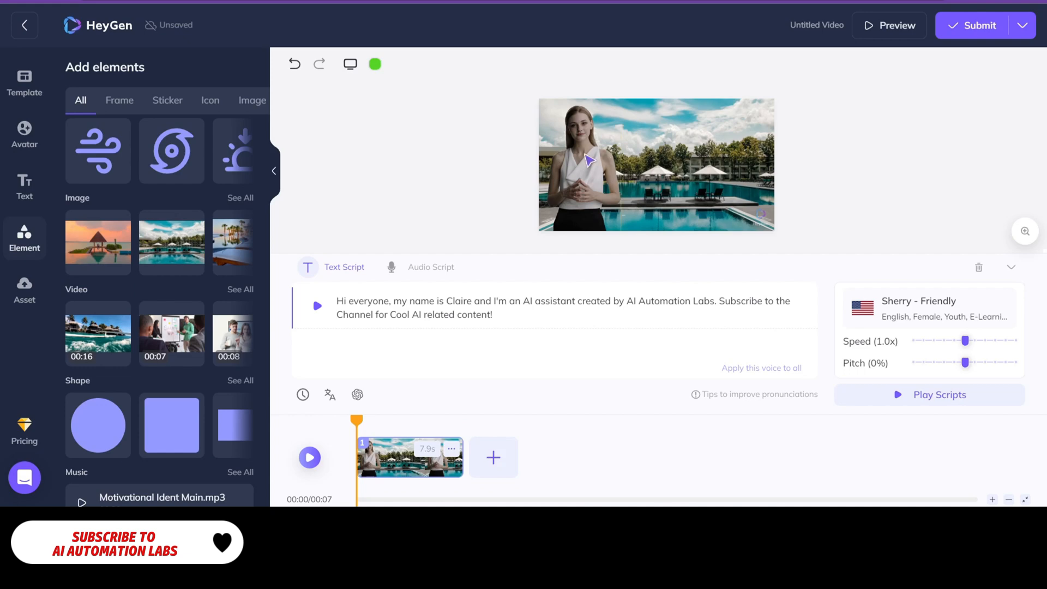